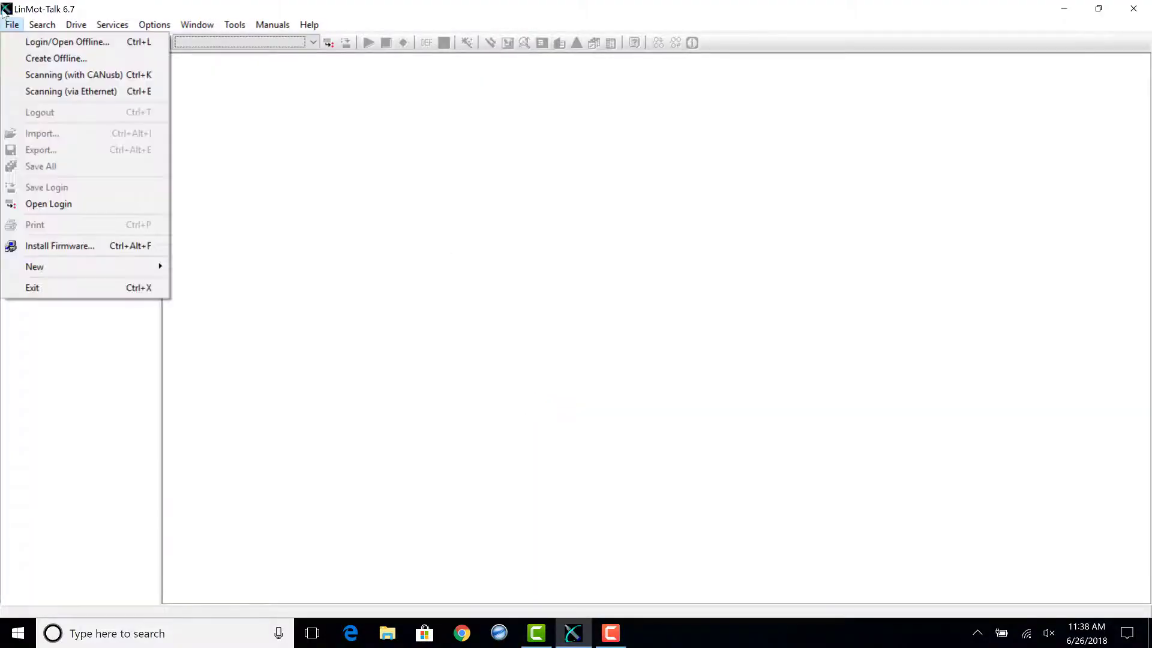
# - Log in via File > Login/Open Offline with RS232, COM3, USER, then dismiss the Login Info report
pyautogui.click(68, 42)
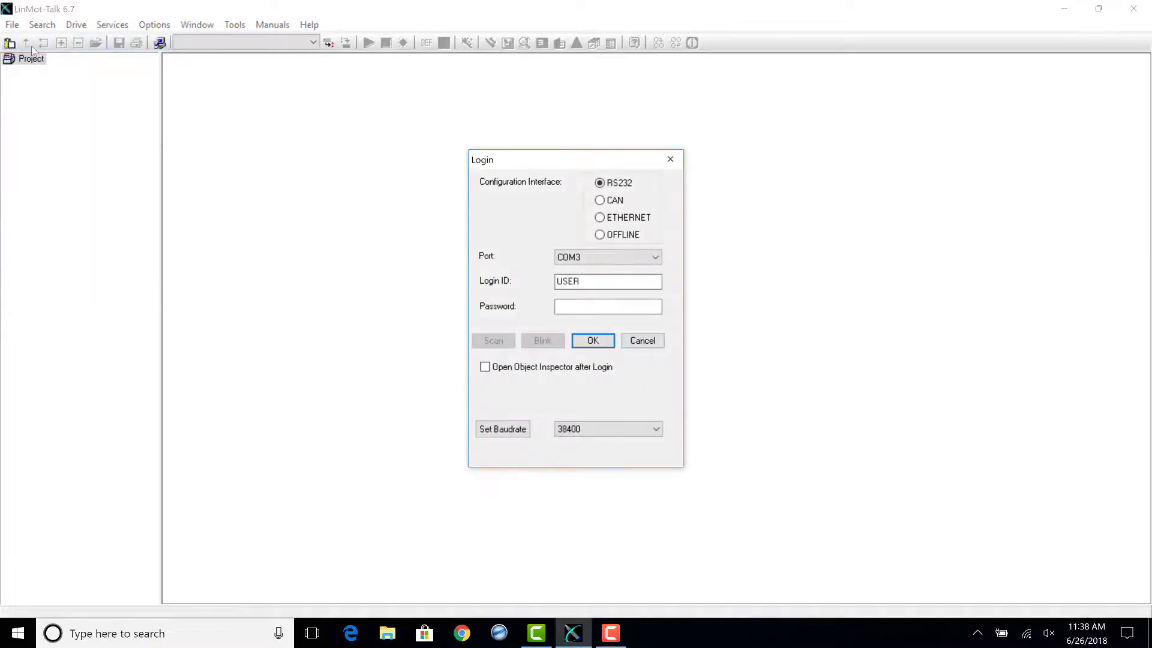
pyautogui.moveTo(525, 200)
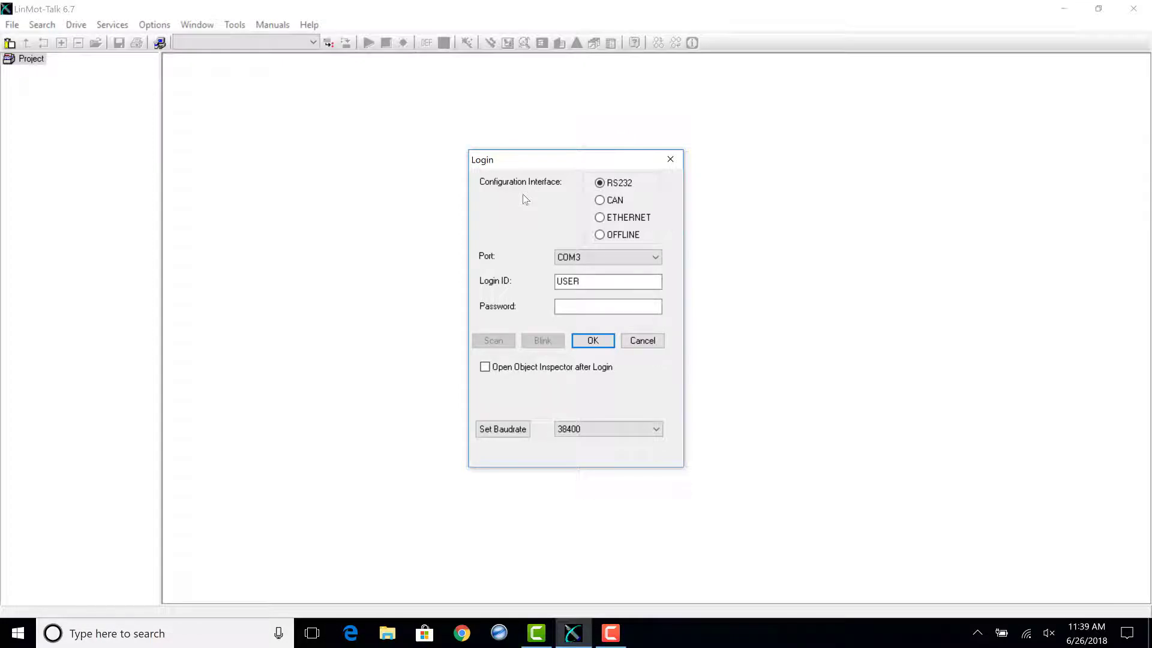
pyautogui.click(605, 257)
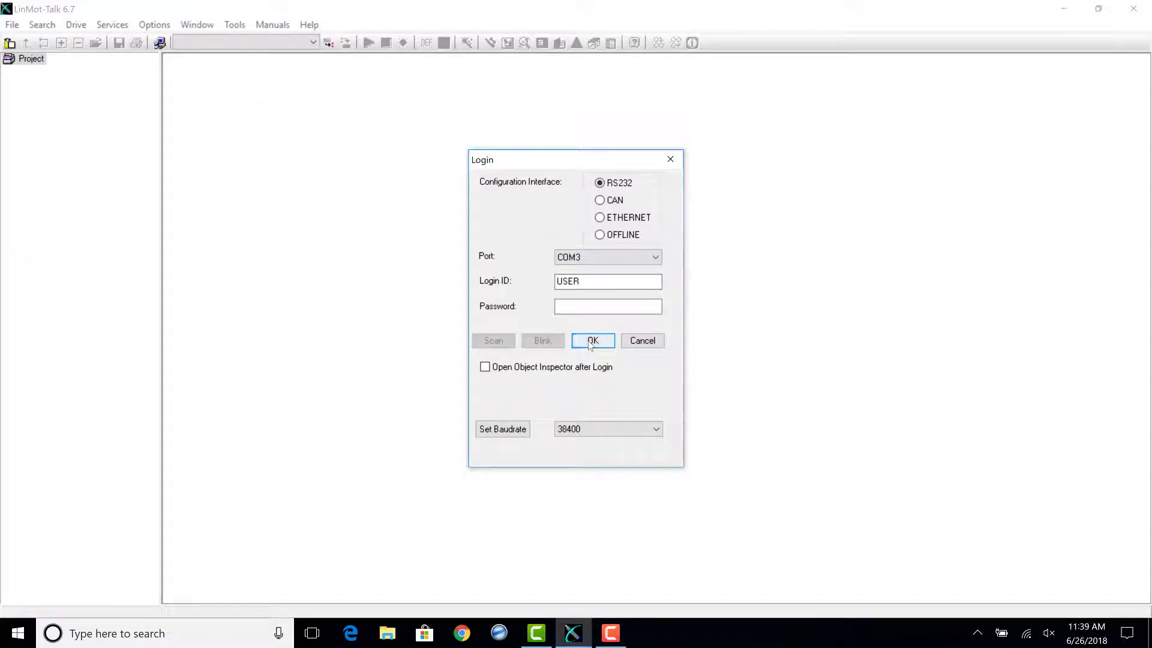
pyautogui.click(592, 340)
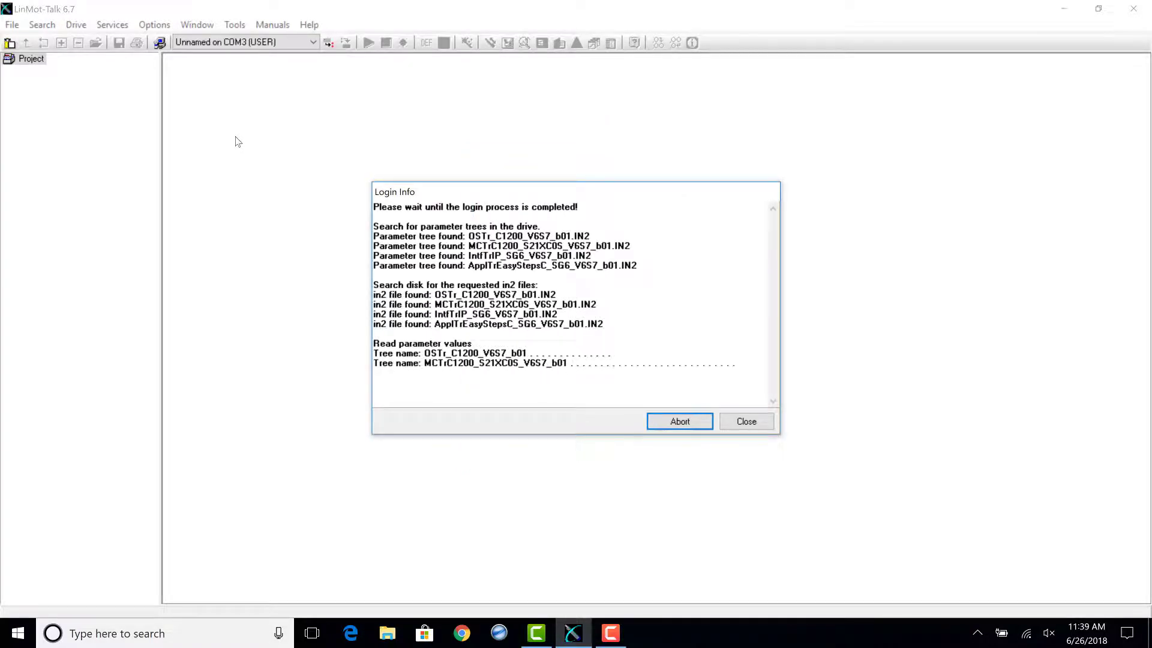
pyautogui.click(746, 421)
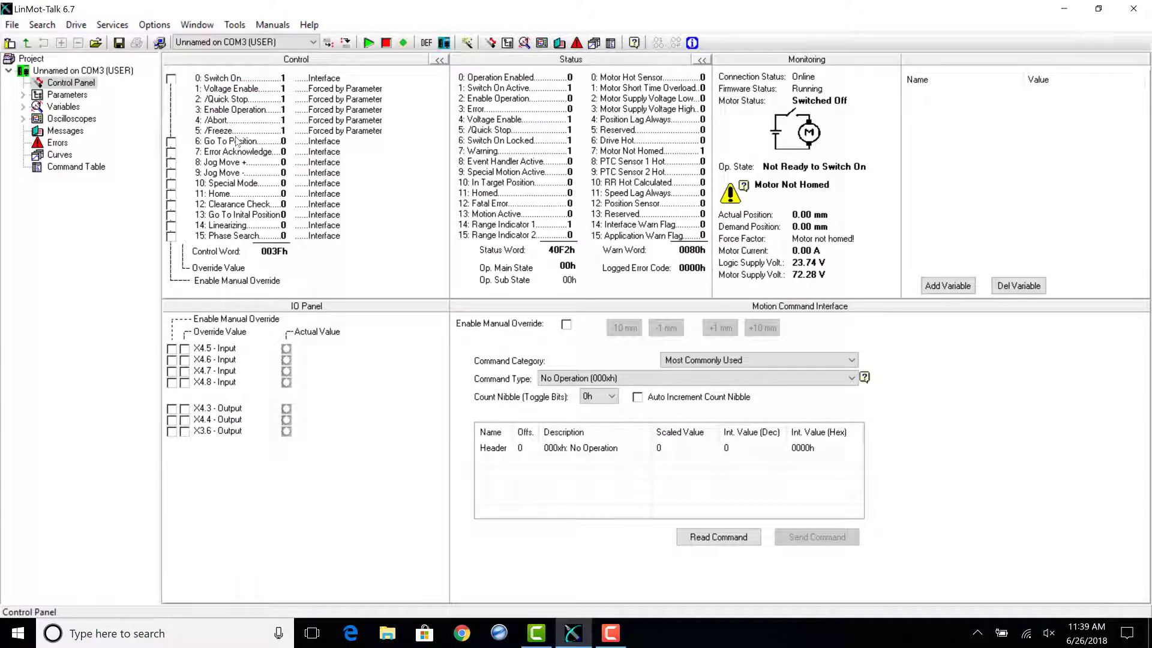
pyautogui.click(11, 25)
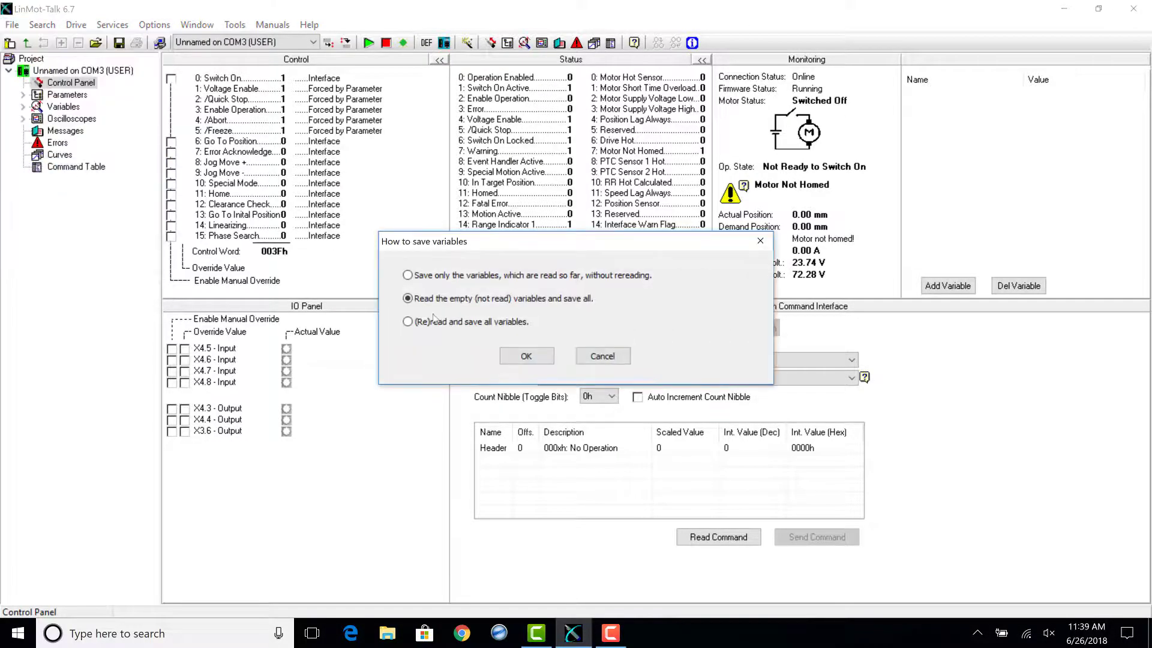
# - Reread and save all variables as '20180626_LinMot' .lmc on the Desktop, then minimize the window
pyautogui.click(407, 321)
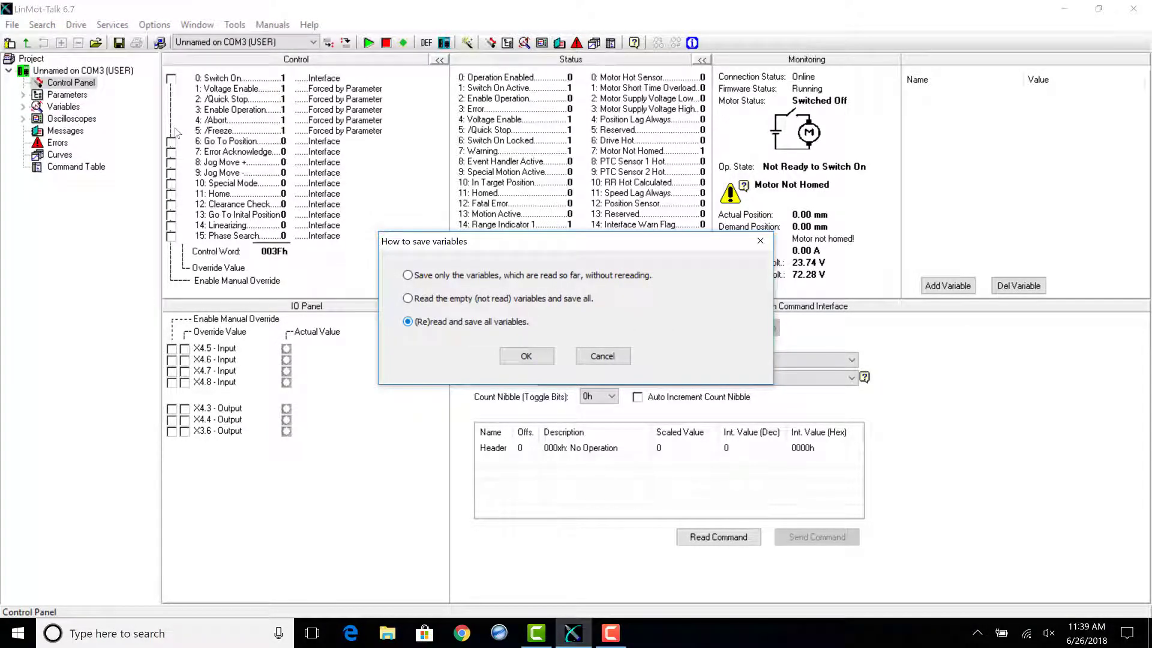
pyautogui.click(526, 355)
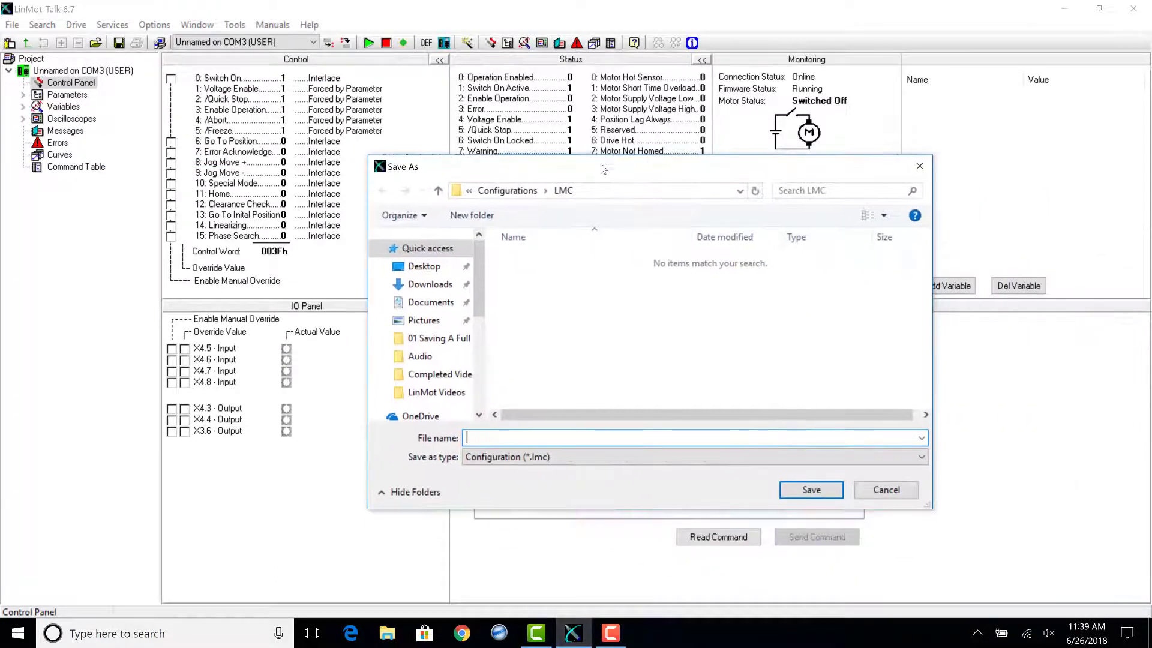
pyautogui.click(423, 266)
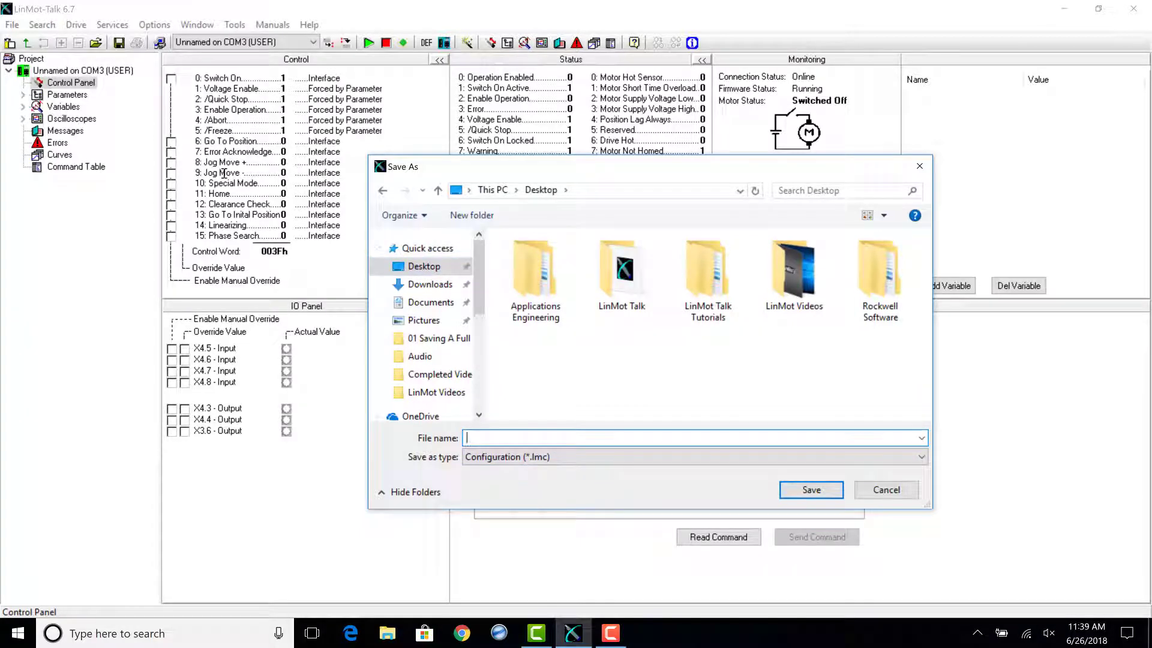
pyautogui.write('20180626_LinMot')
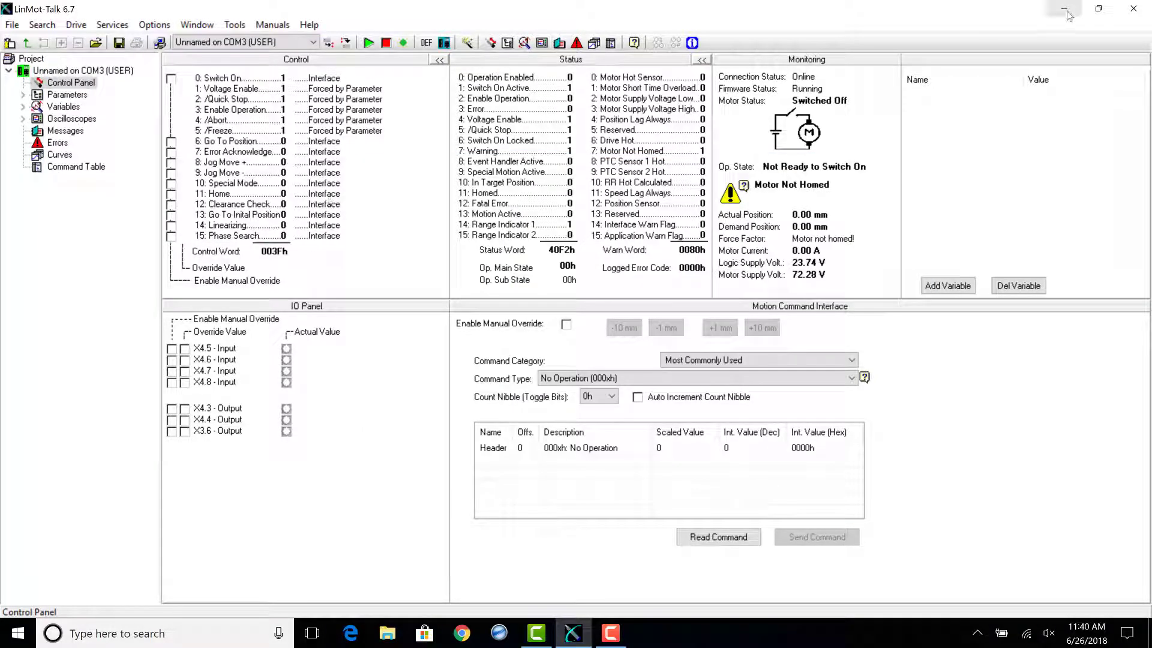
pyautogui.click(1070, 7)
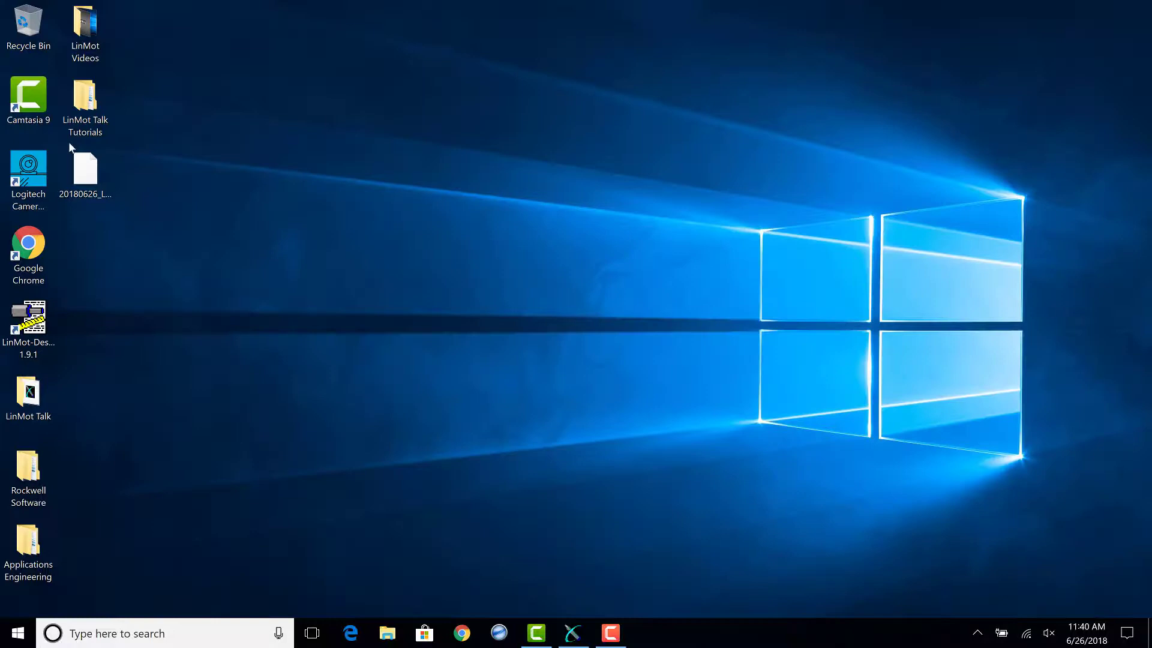
# - Select the 20180626 .lmc file on the desktop and restore LinMot-Talk from the taskbar
pyautogui.click(85, 170)
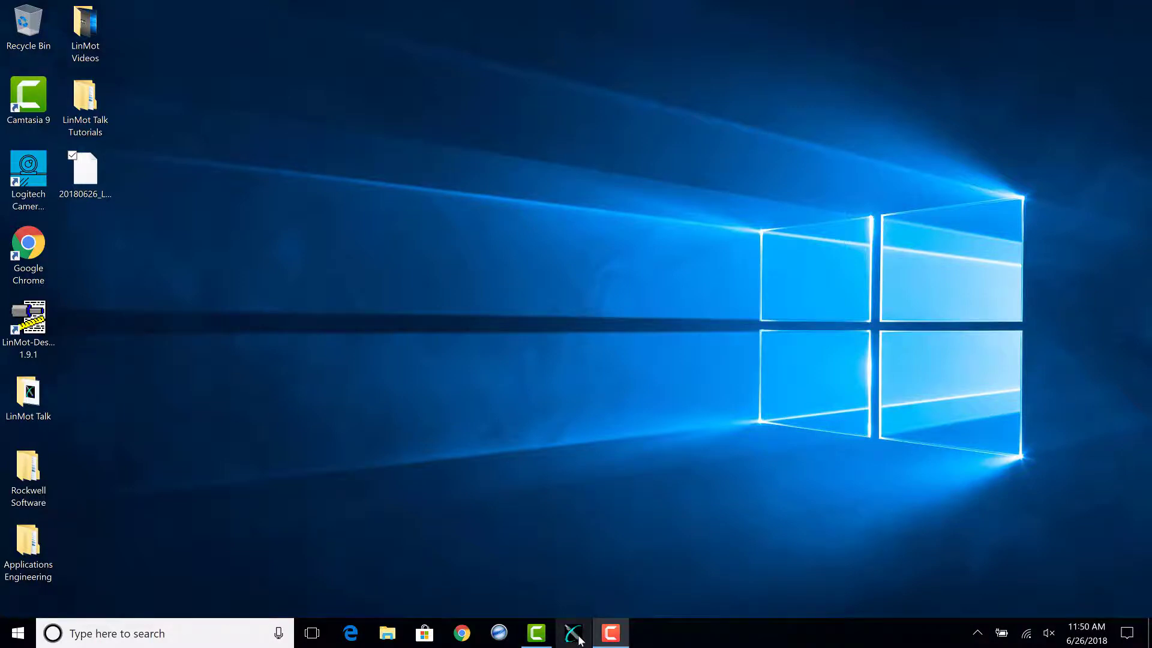
pyautogui.click(573, 632)
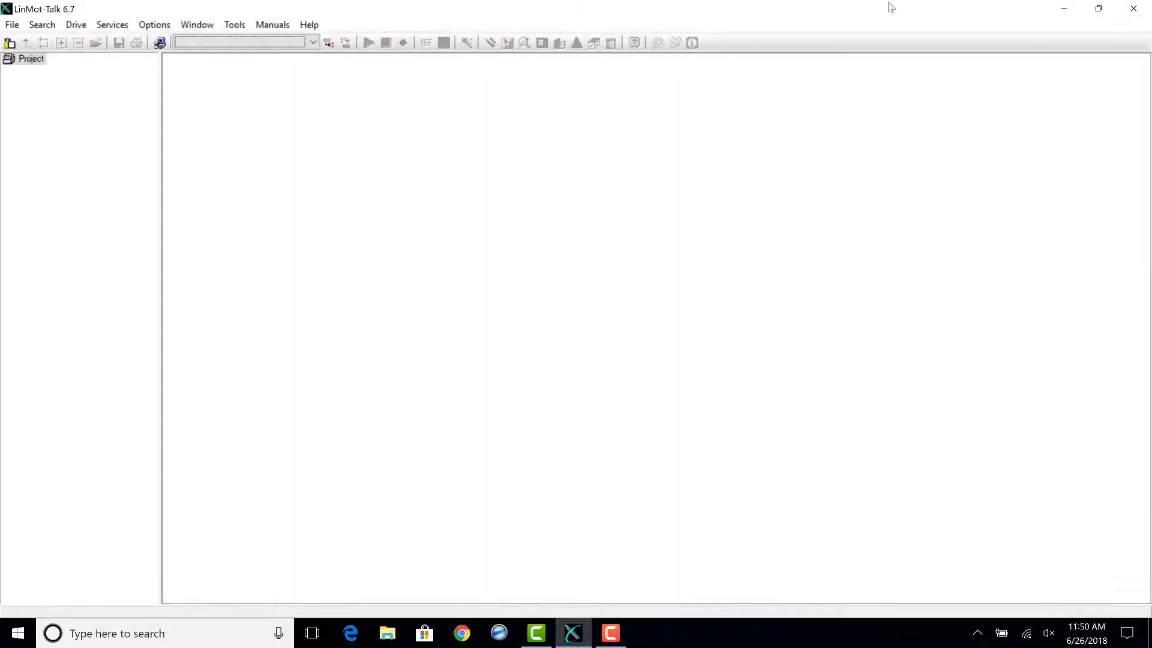
# - Accept the import message, browse Parameters > Motion Control SW, and select the offline drive node
pyautogui.click(1098, 7)
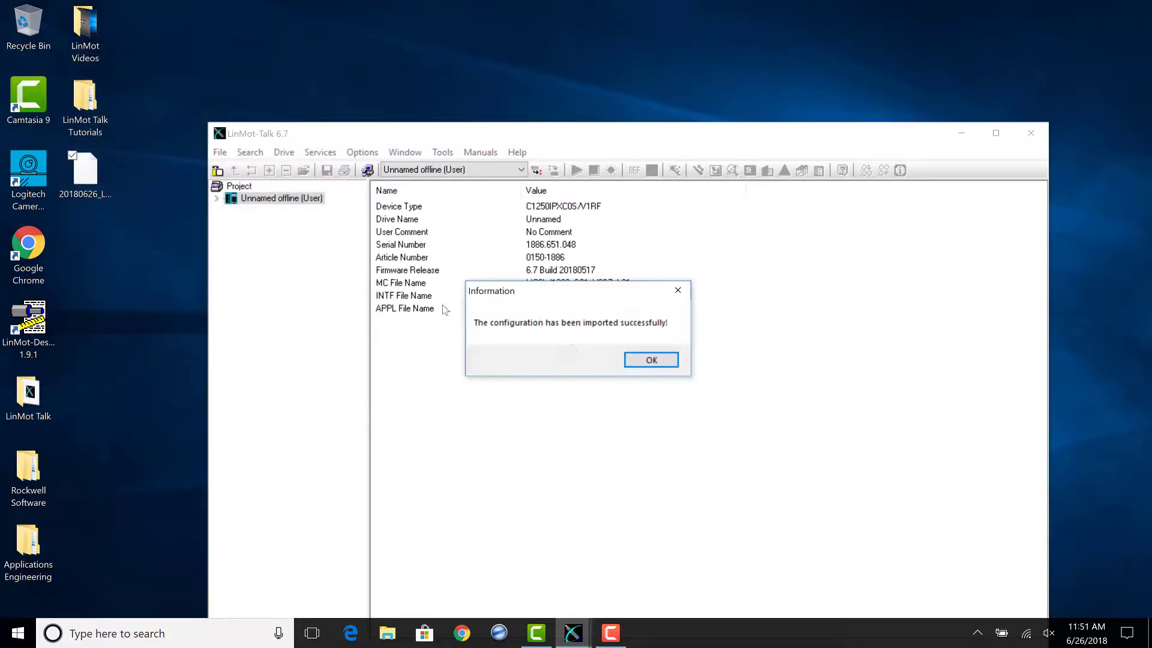
pyautogui.click(651, 360)
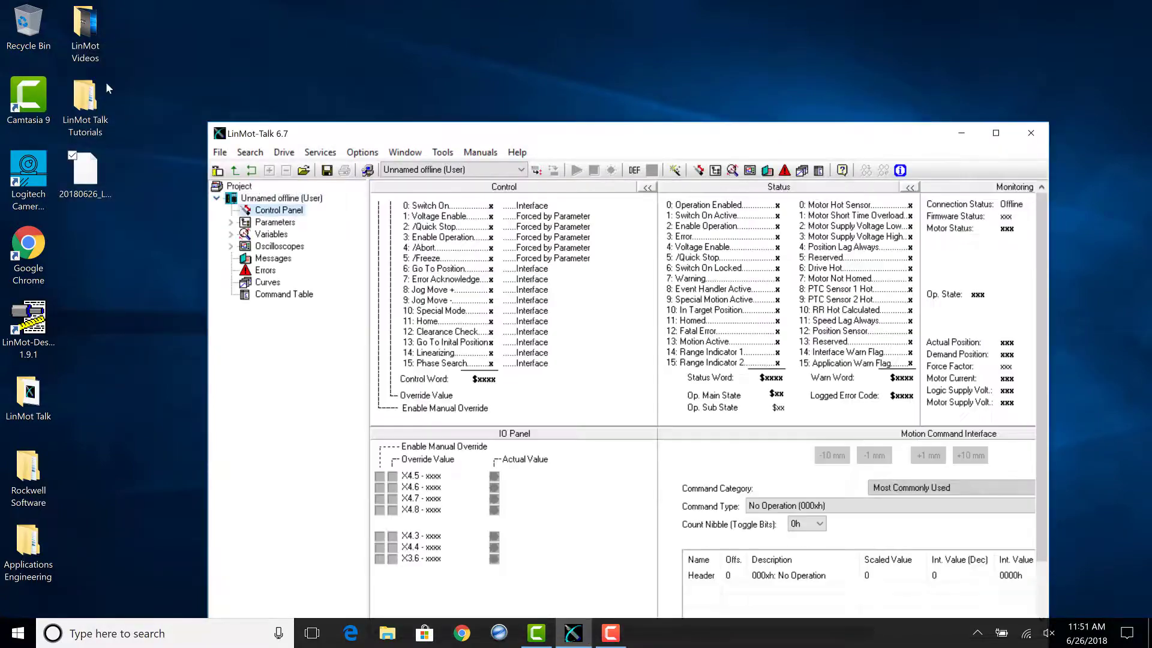
pyautogui.click(231, 222)
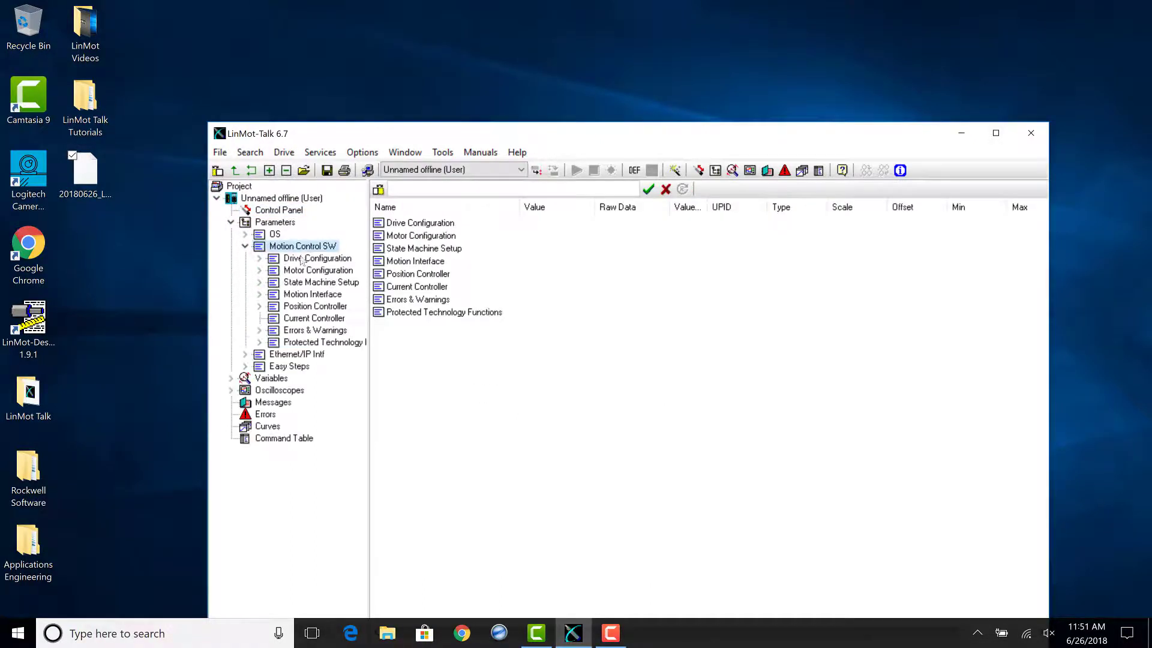
pyautogui.click(245, 246)
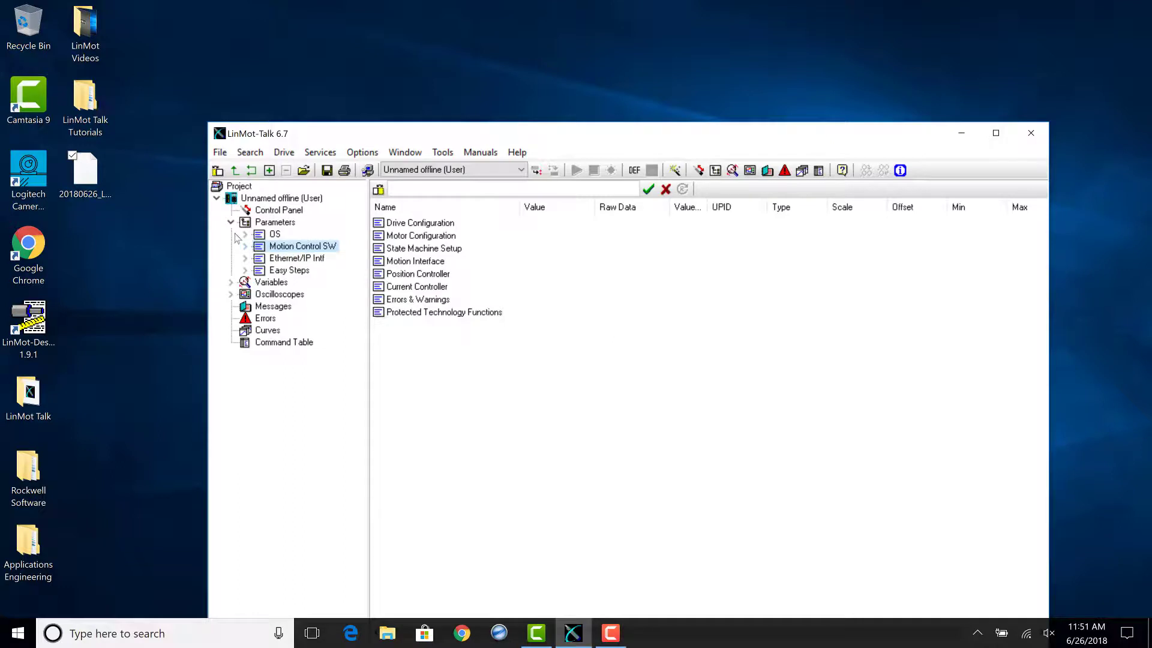
pyautogui.click(281, 198)
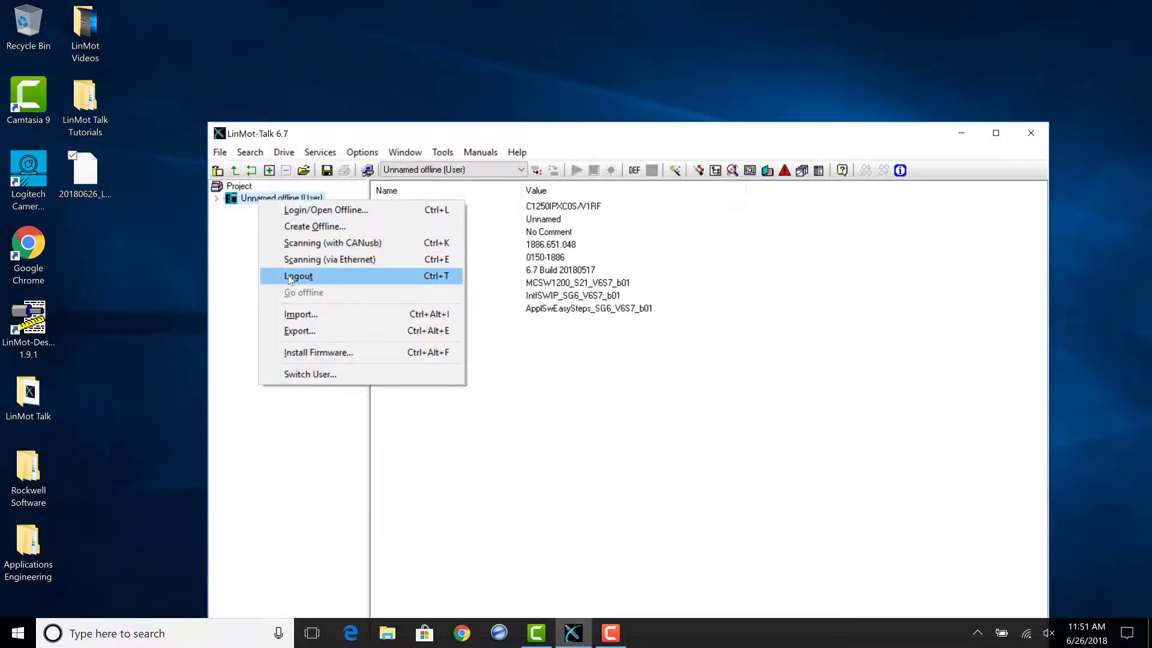
# - Log out of the offline drive and start a new offline login from the File menu
pyautogui.click(297, 276)
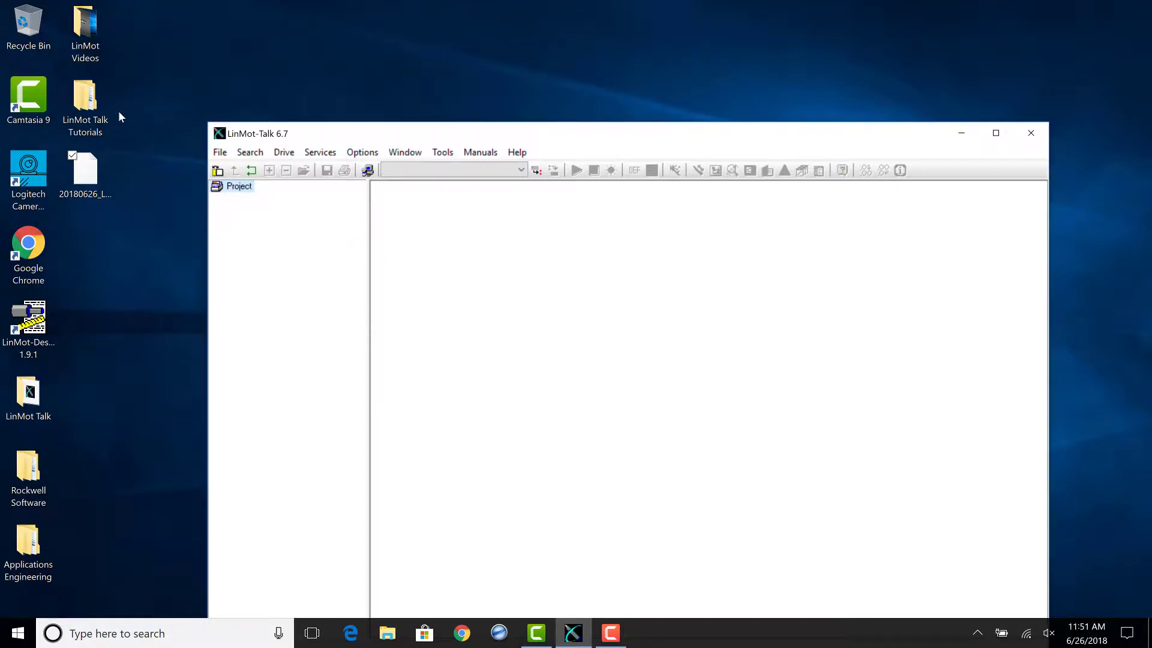
pyautogui.click(220, 152)
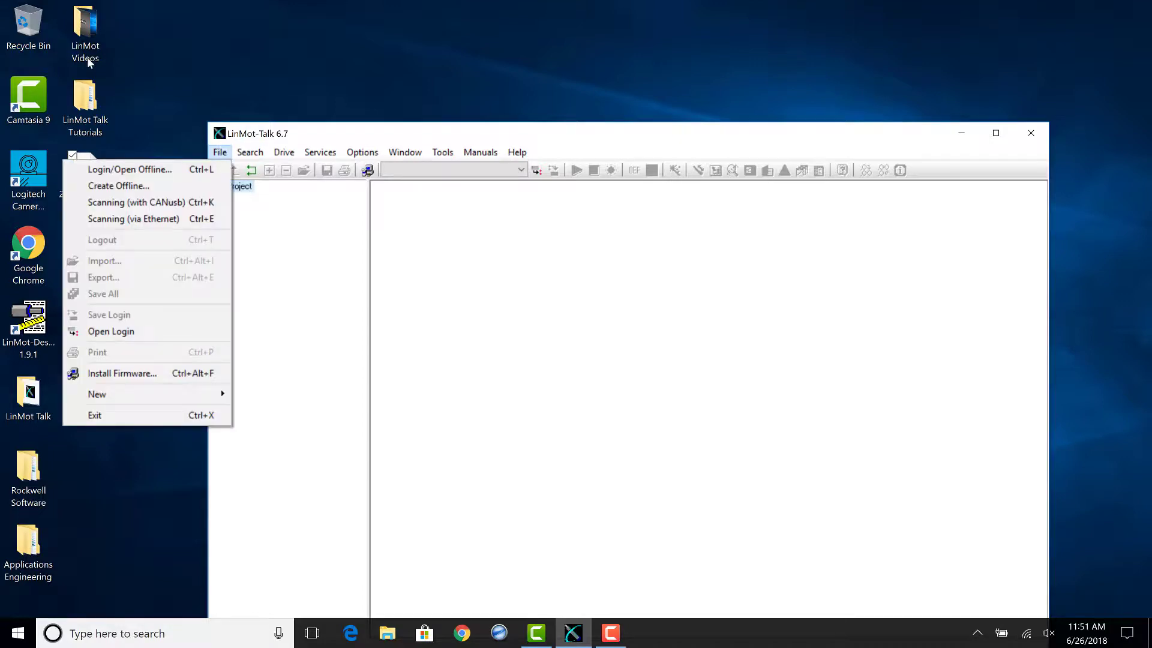
pyautogui.moveTo(183, 177)
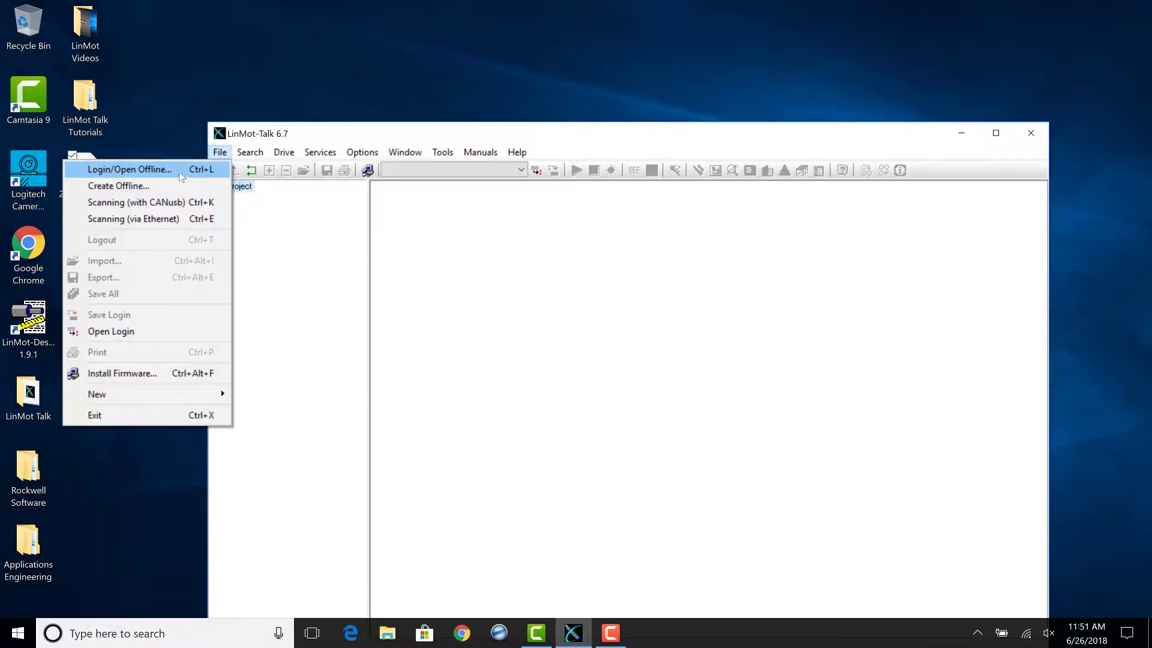
pyautogui.click(129, 169)
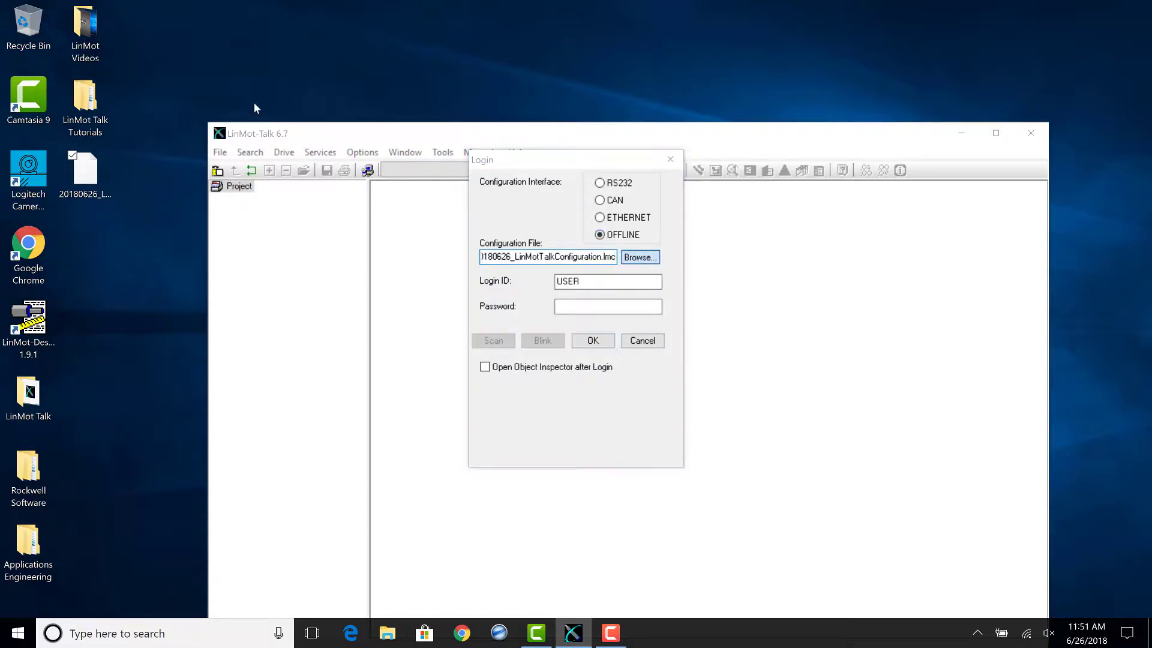
# - Browse to 20180626_LinMotTalkConfiguration.lmc on the Desktop and open it as the offline drive
pyautogui.click(639, 256)
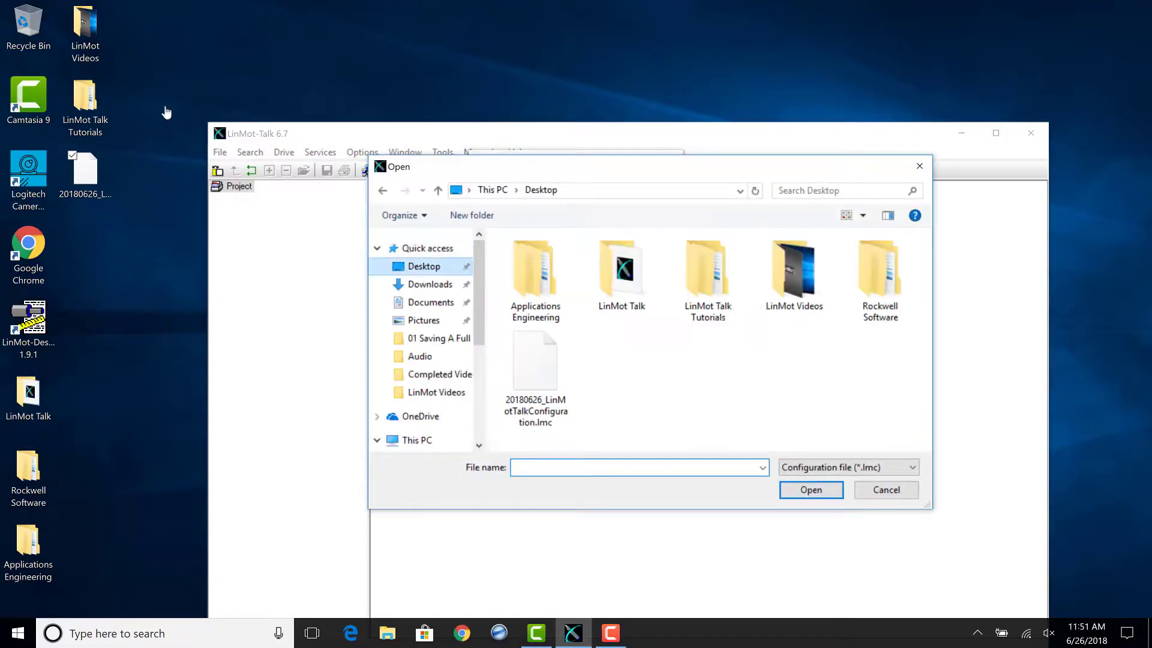
pyautogui.click(535, 360)
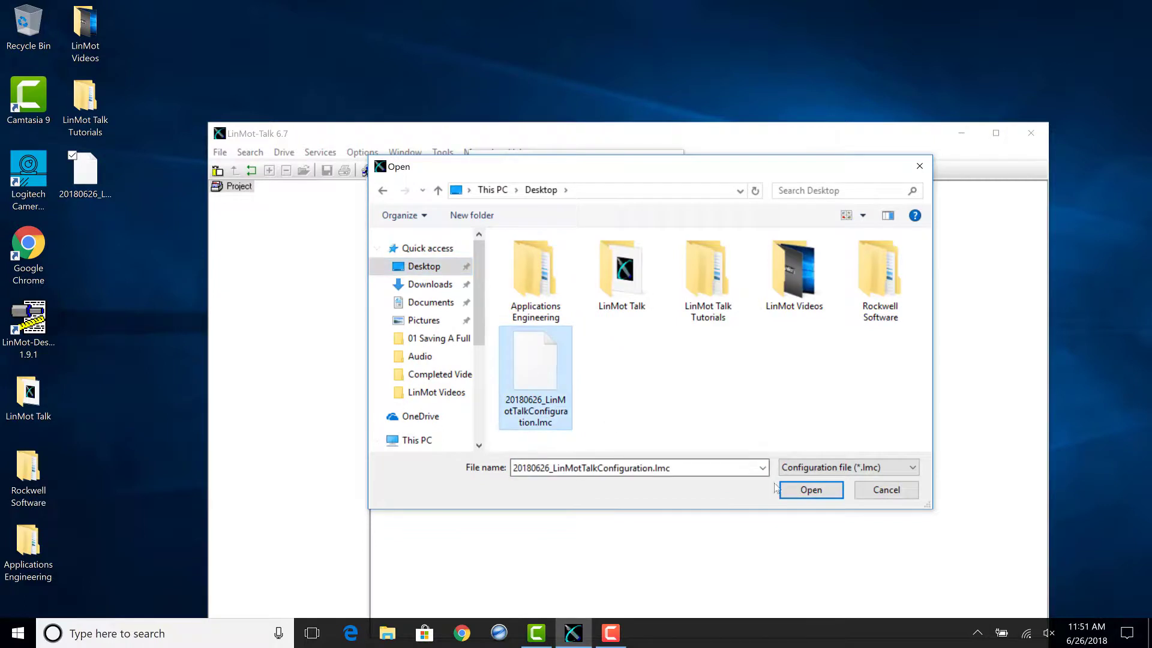
pyautogui.click(811, 489)
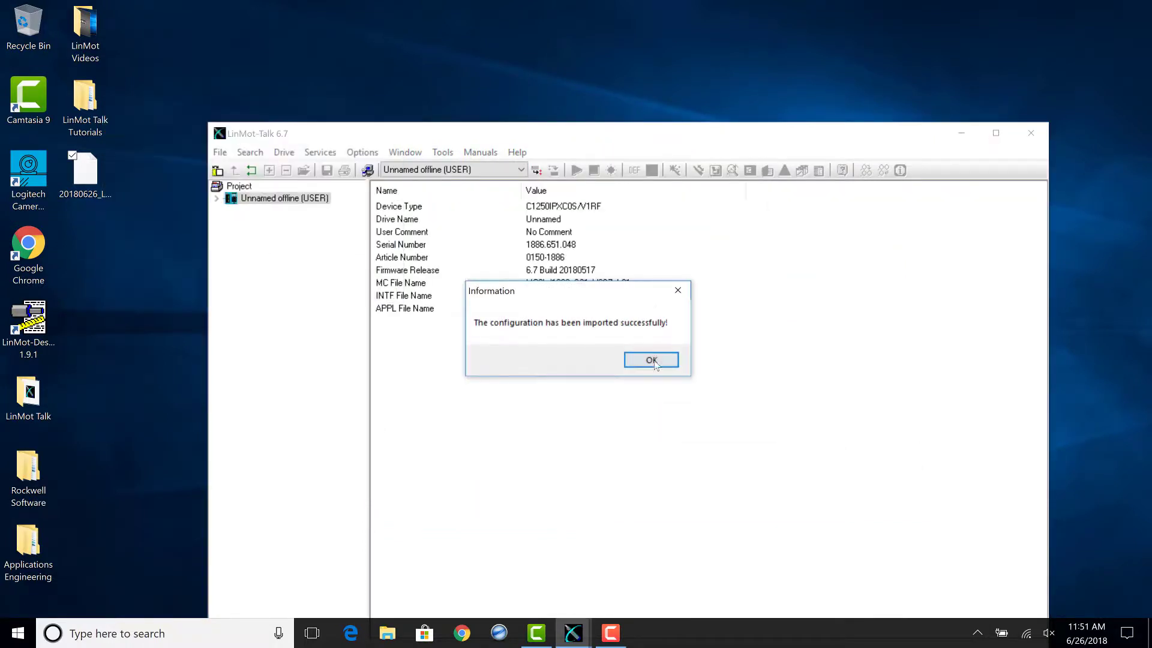
# - Accept the successful-import message for the offline drive
pyautogui.click(650, 360)
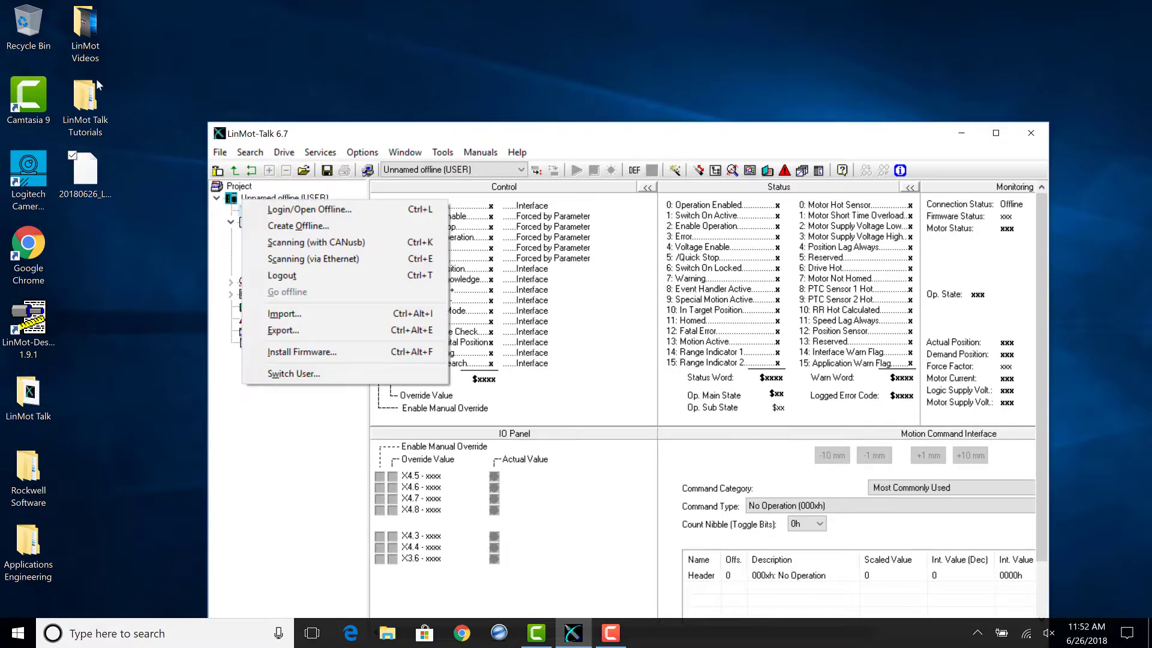
pyautogui.moveTo(291, 277)
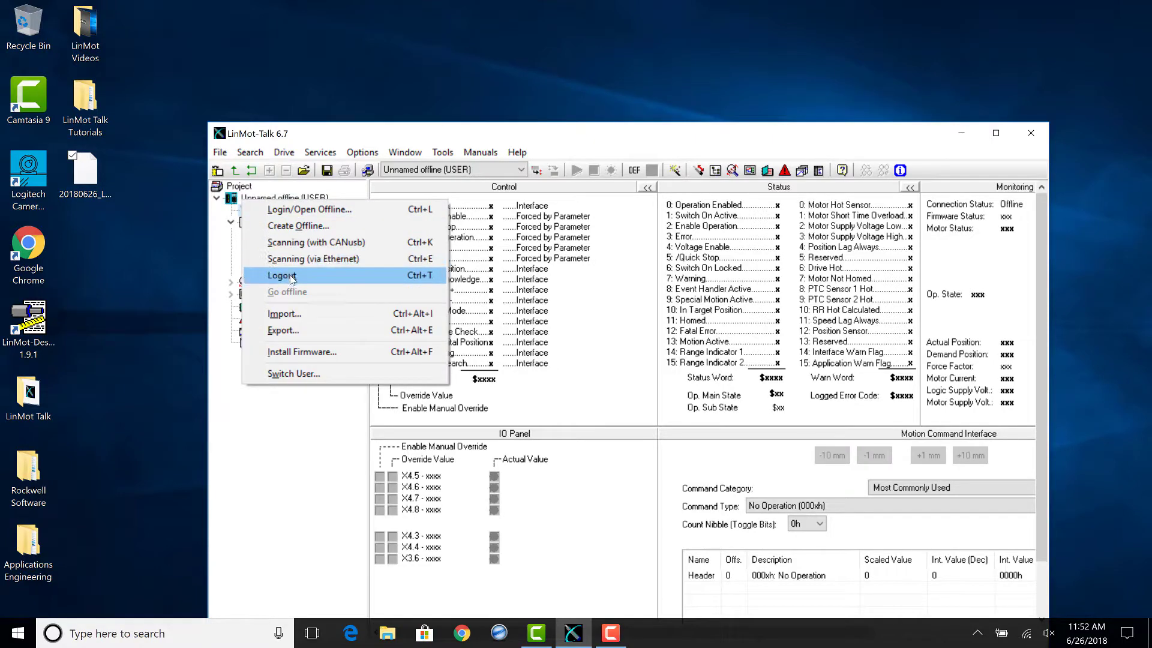